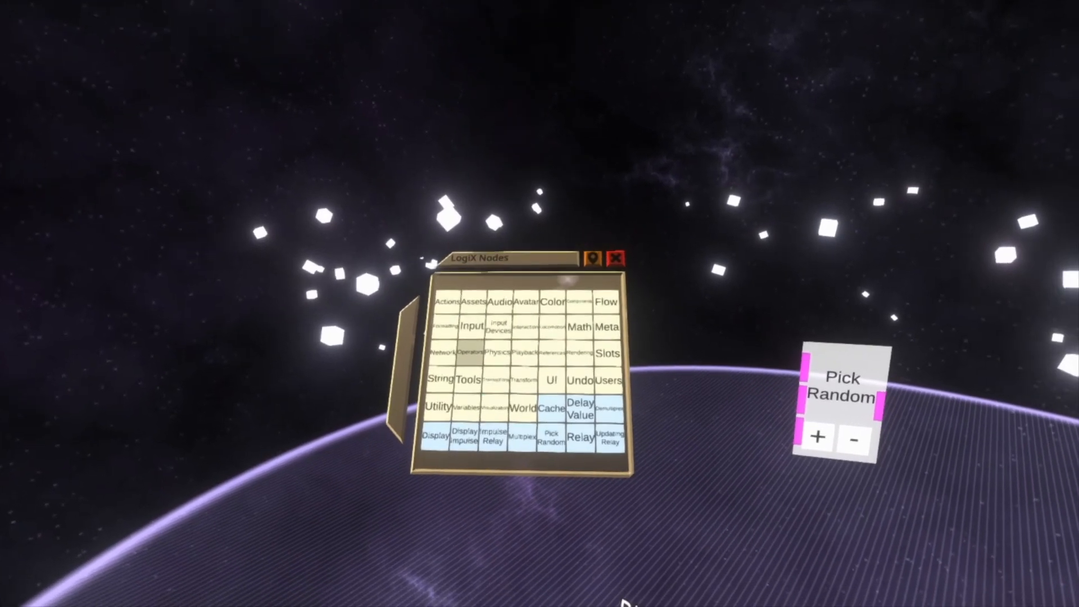
From the Input node category, spawn a colour value input node for the Pick Random node
{"action": "left_click", "coordinate": [578, 327]}
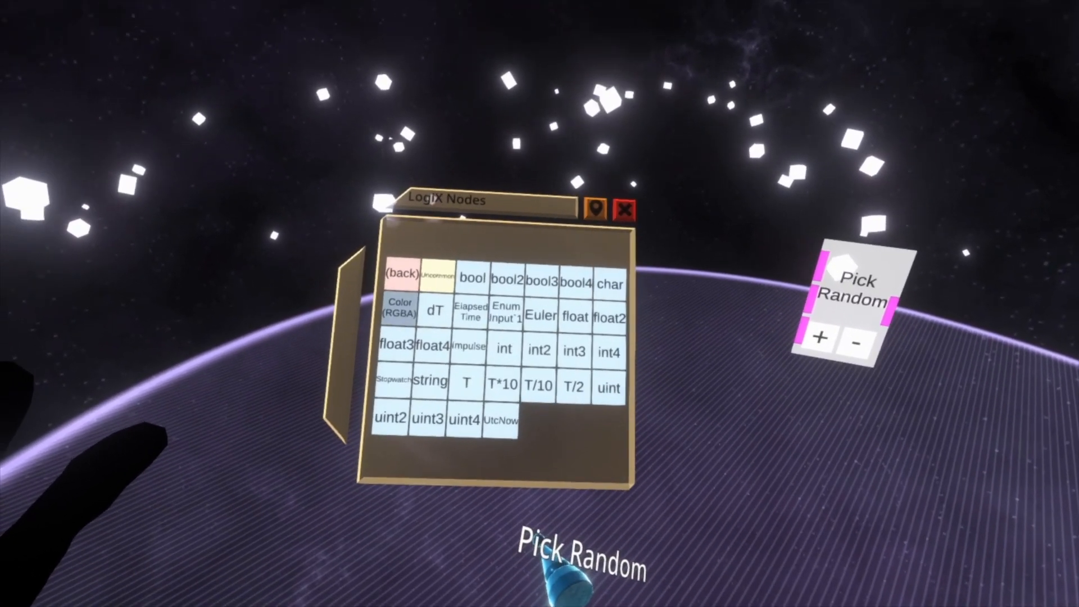
{"action": "left_click", "coordinate": [399, 309]}
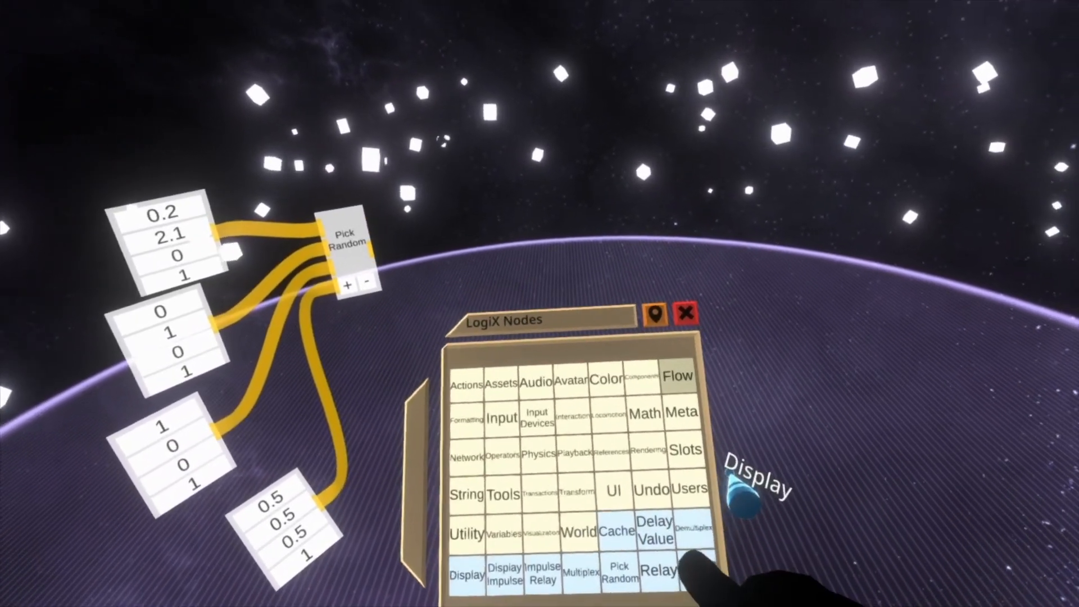
Spawn an update flow node from the Flow category to drive the colour Write
{"action": "left_click", "coordinate": [676, 376]}
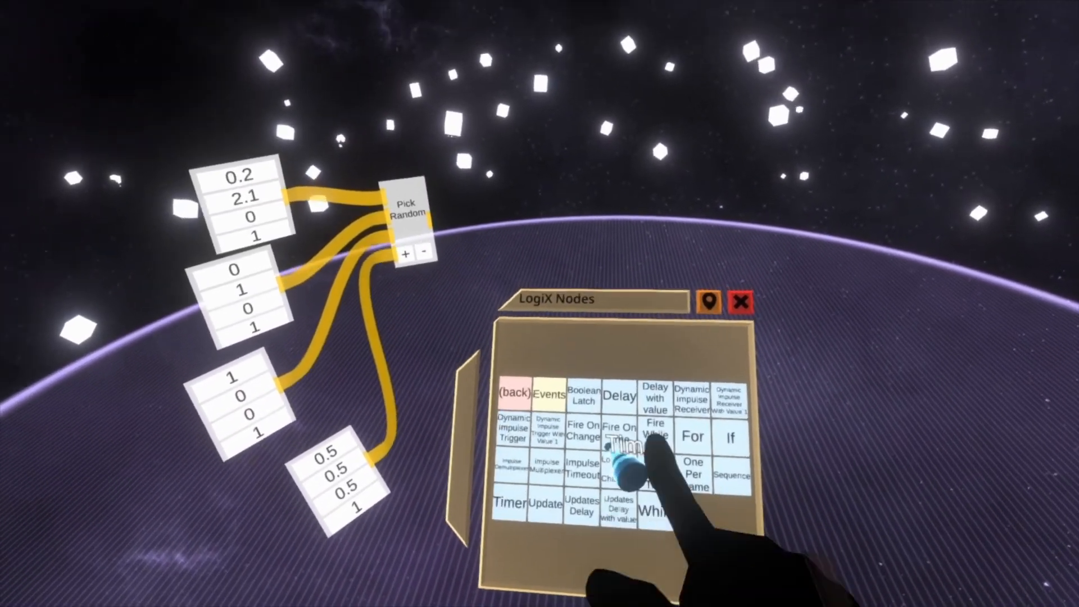
{"action": "left_click", "coordinate": [510, 503]}
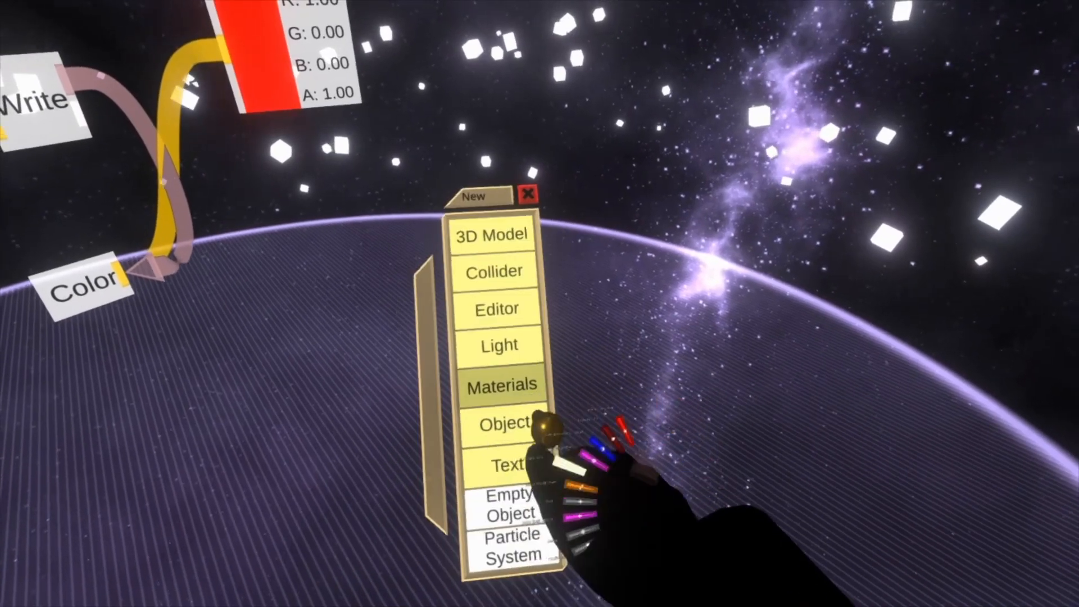
Choose the 3D Model box type to spawn a cube
{"action": "left_click", "coordinate": [492, 234]}
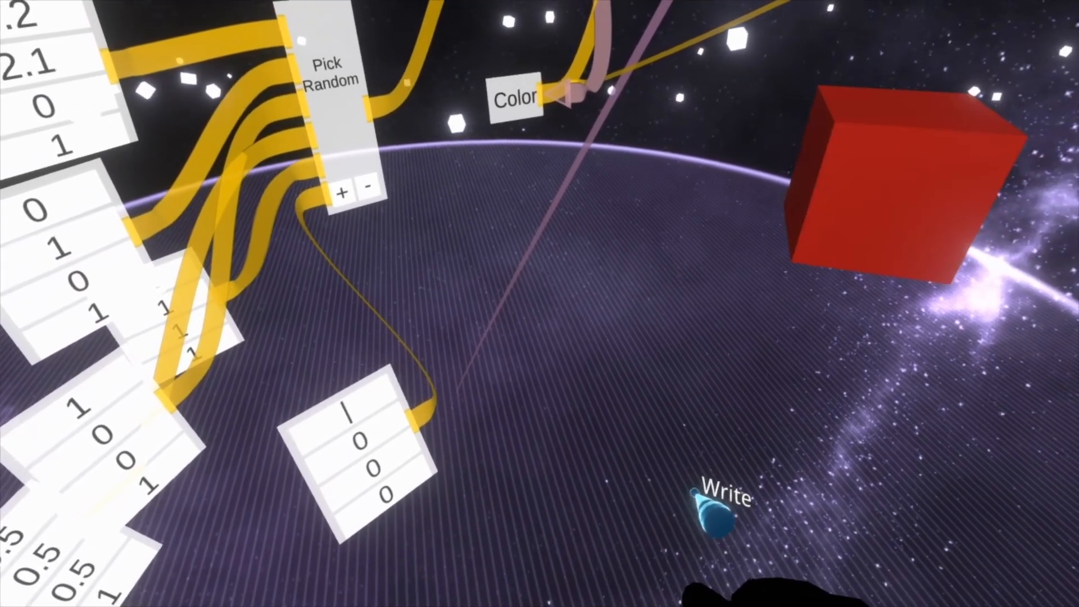
{"action": "mouse_move", "coordinate": [540, 303]}
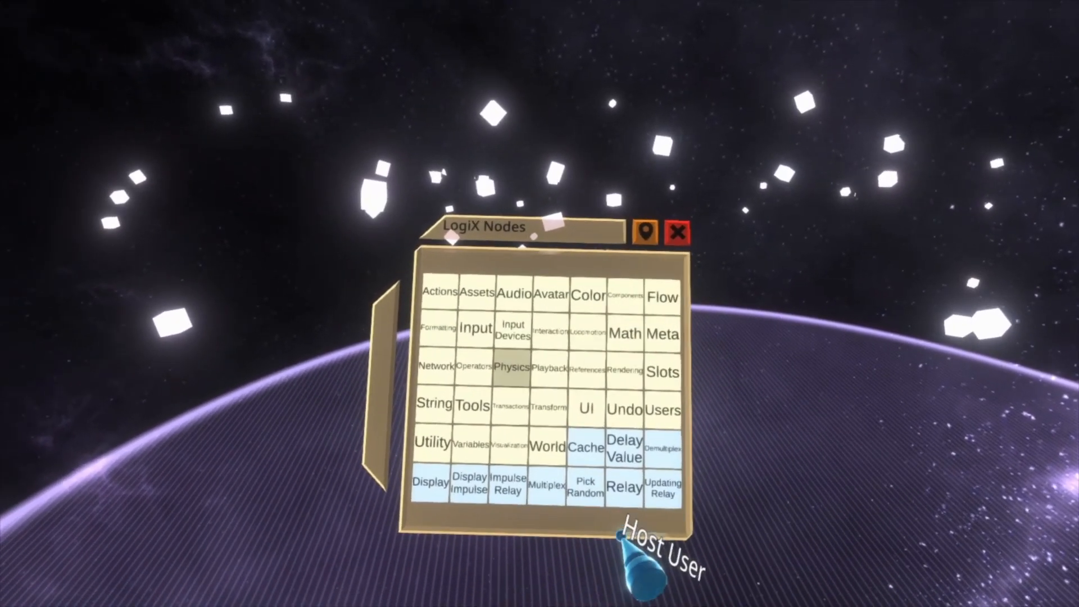
Select Pick Random in the LogiX Nodes browser and place it in the world
{"action": "left_click", "coordinate": [585, 487]}
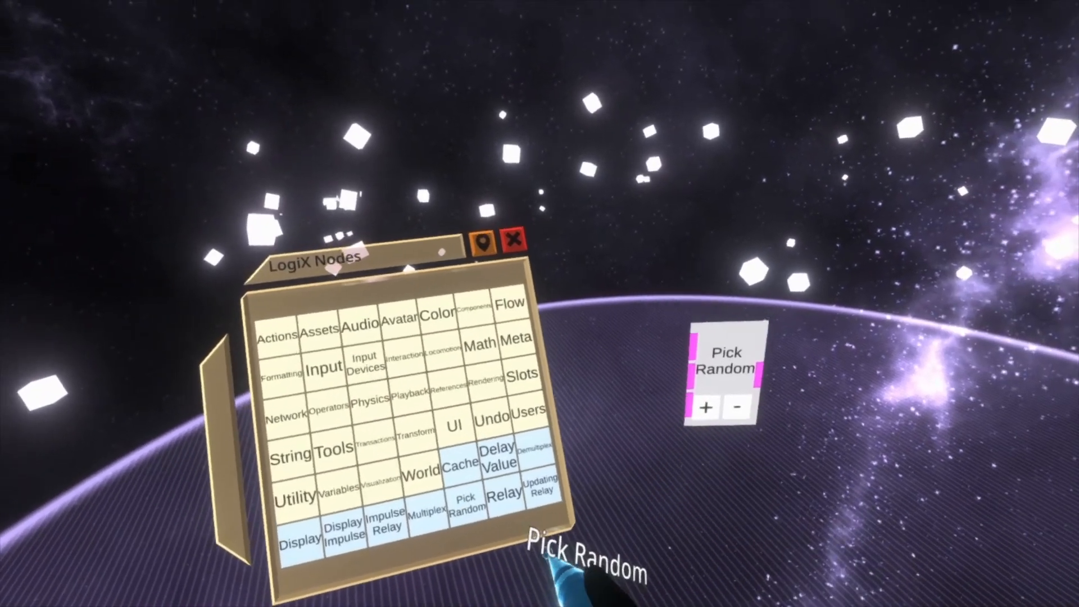
{"action": "left_click", "coordinate": [362, 327]}
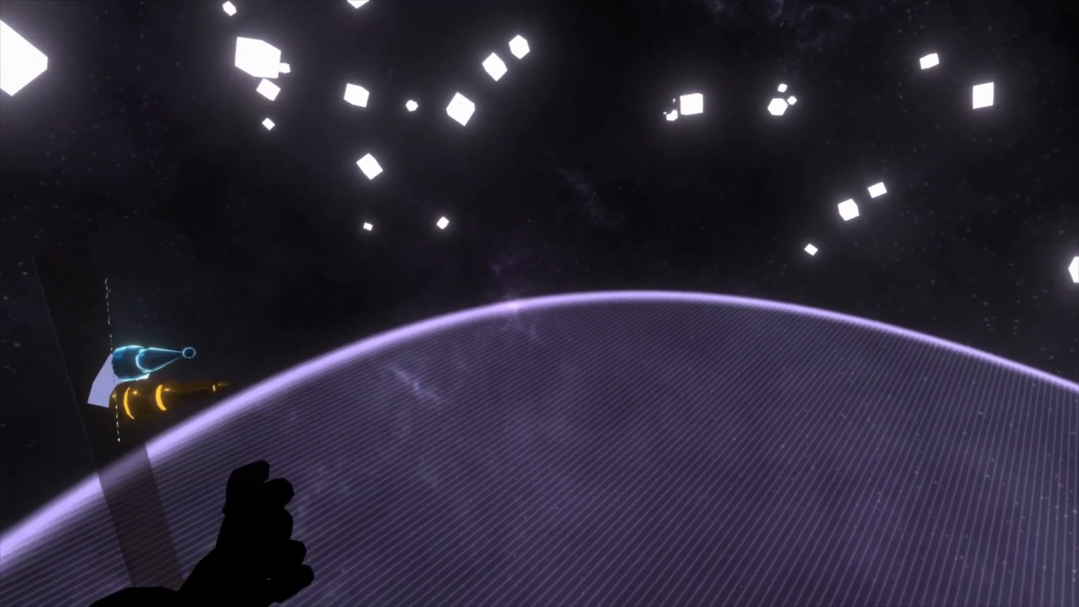
{"action": "mouse_move", "coordinate": [539, 303]}
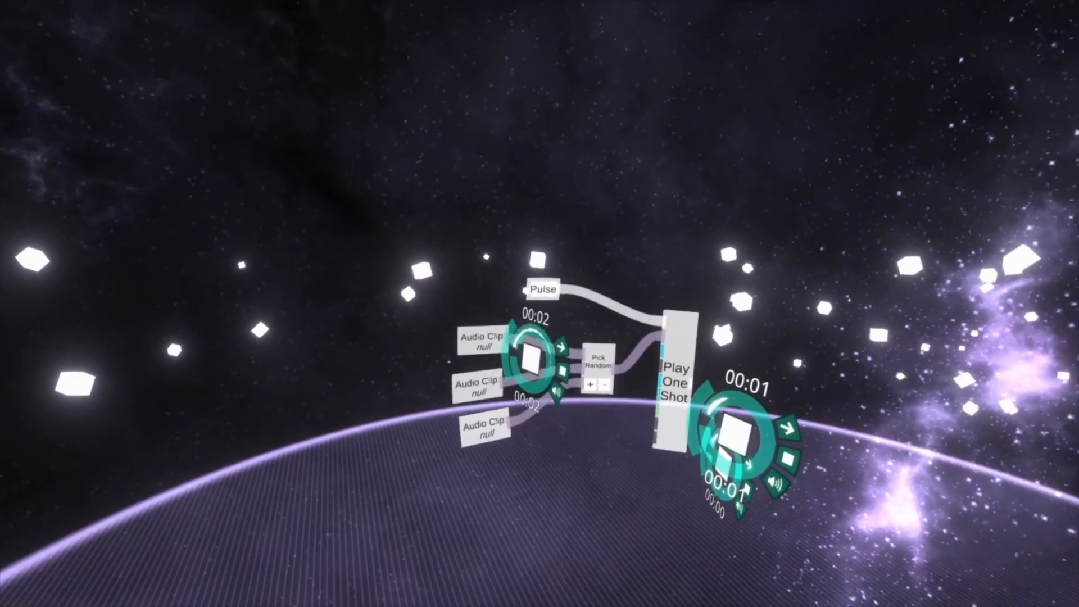
{"action": "mouse_move", "coordinate": [539, 303]}
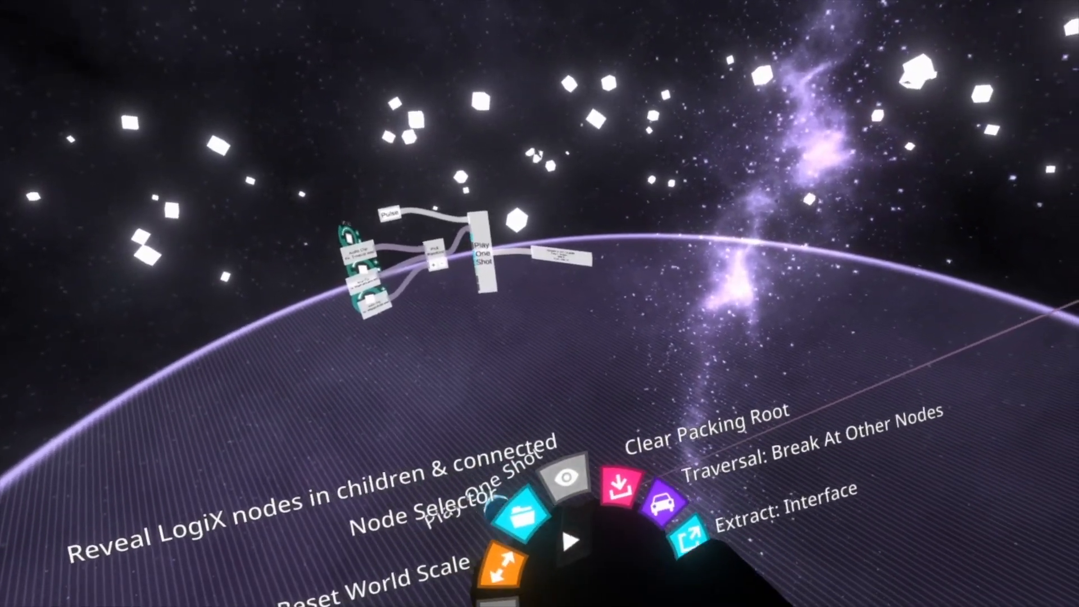
Spawn a third Pick Random node and two Write nodes from the Node Browser
{"action": "left_click", "coordinate": [520, 506]}
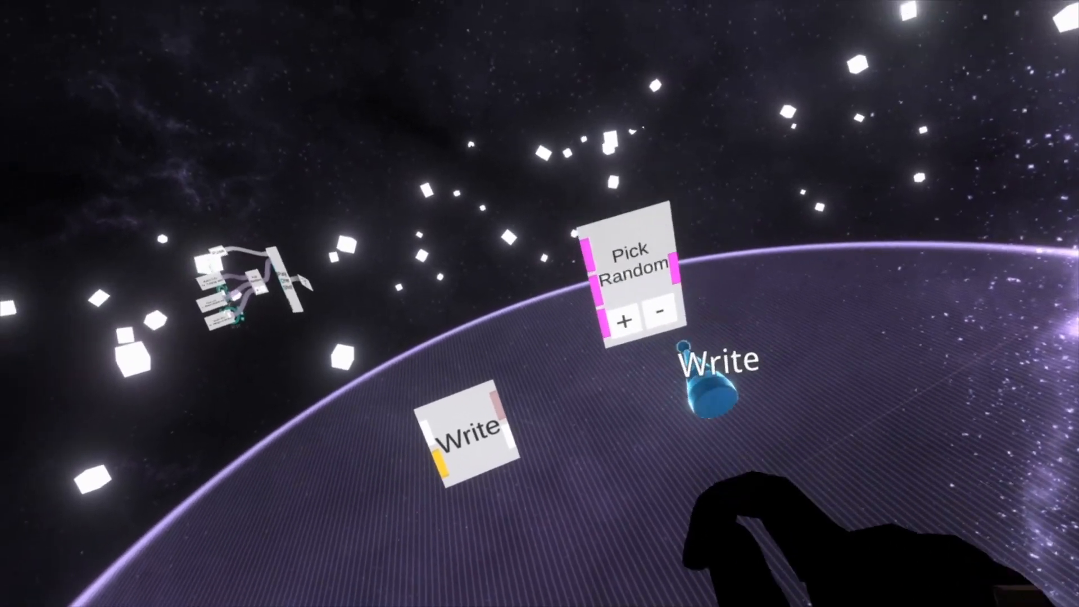
{"action": "mouse_move", "coordinate": [540, 304]}
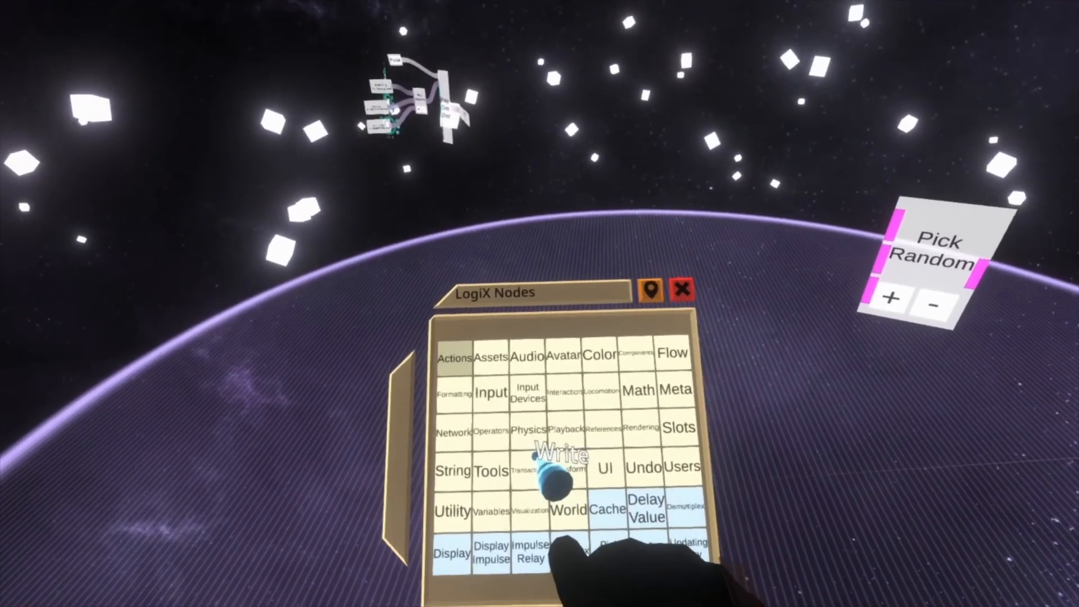
{"action": "left_click", "coordinate": [557, 468]}
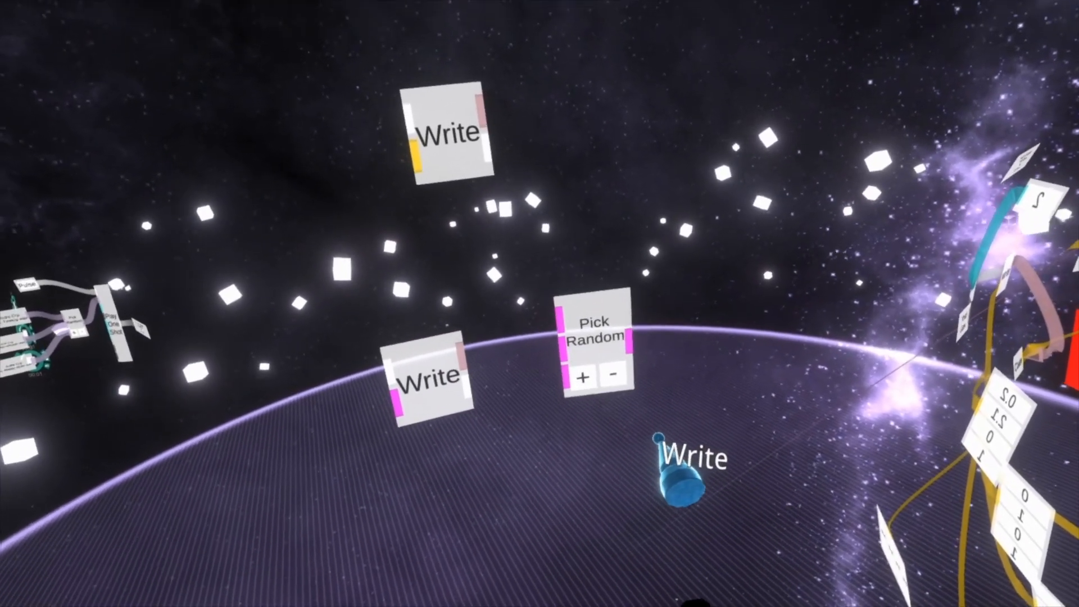
{"action": "mouse_move", "coordinate": [540, 303]}
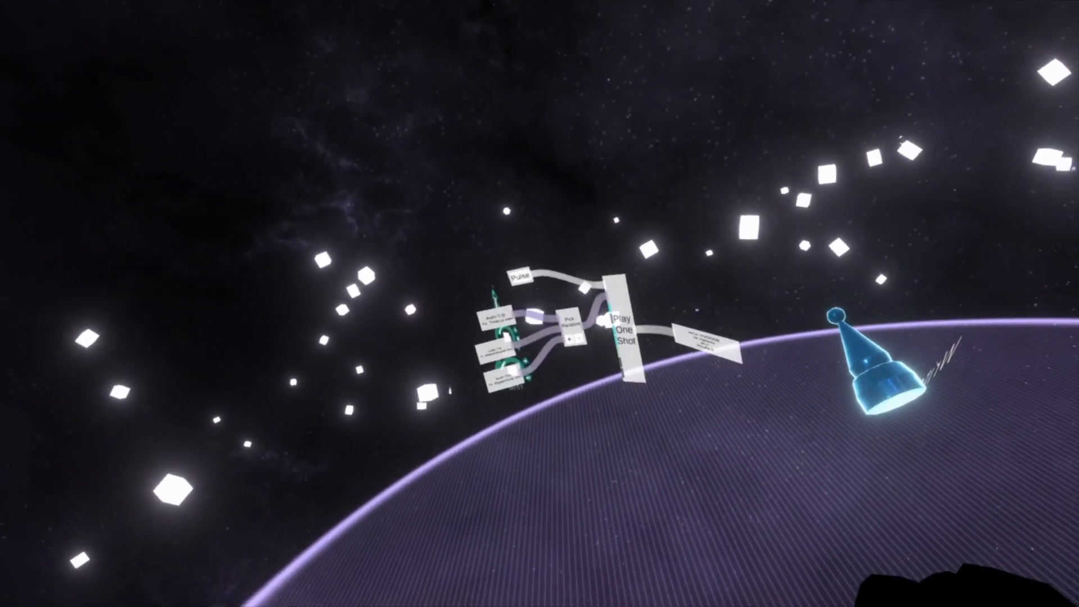
{"action": "mouse_move", "coordinate": [539, 303]}
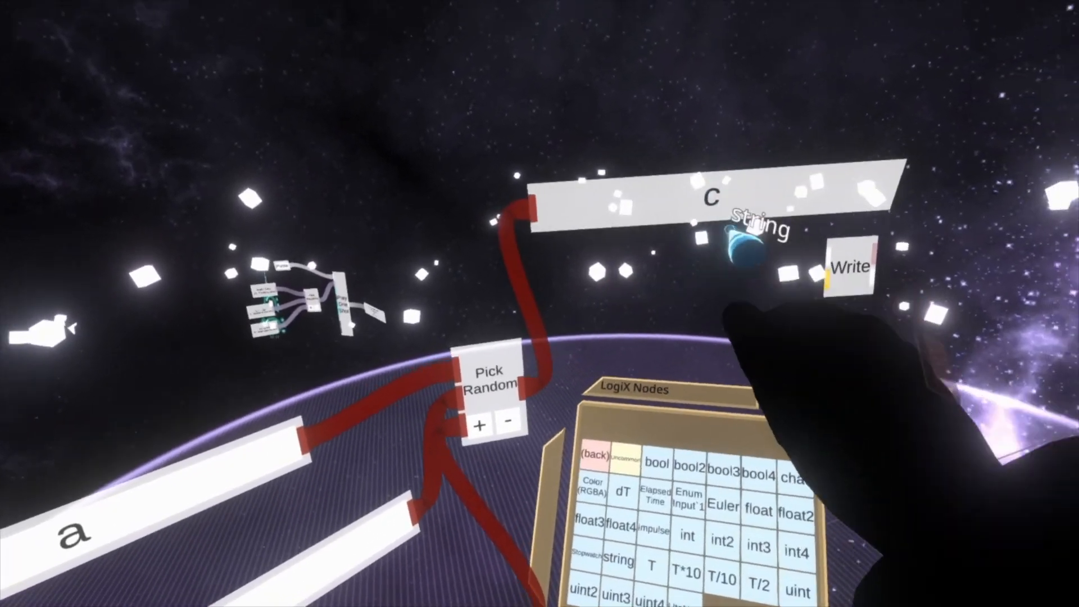
{"action": "mouse_move", "coordinate": [539, 303]}
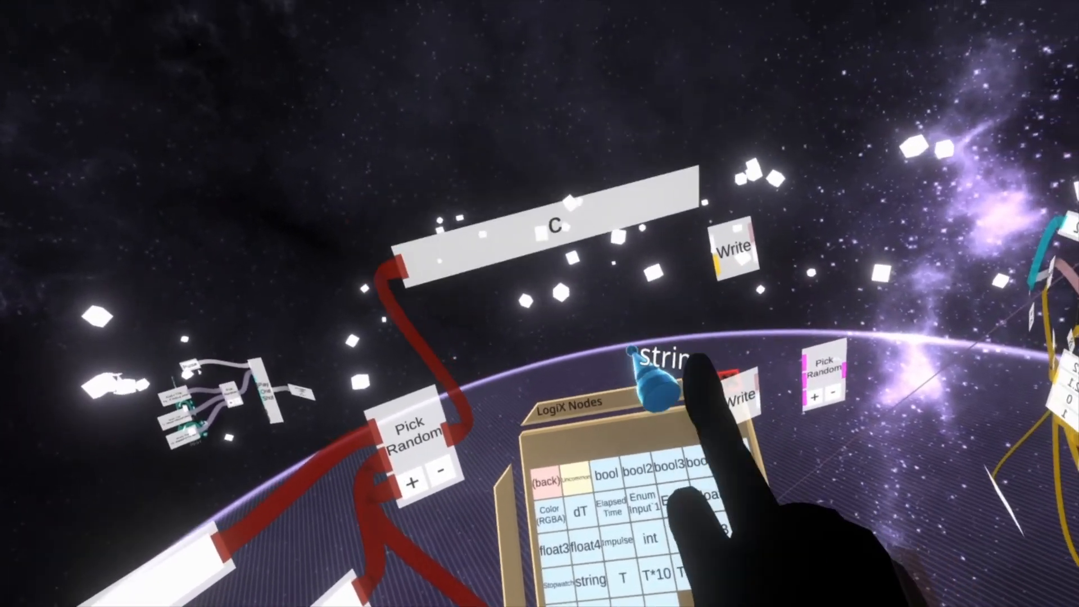